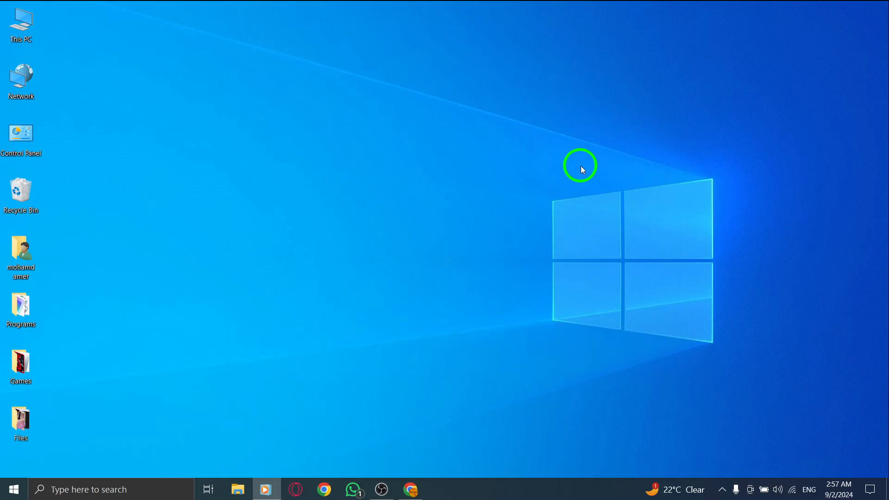
Step: Star the 'mohamd, me 3' conversation from May 27 that has the video attachment
click(21, 422)
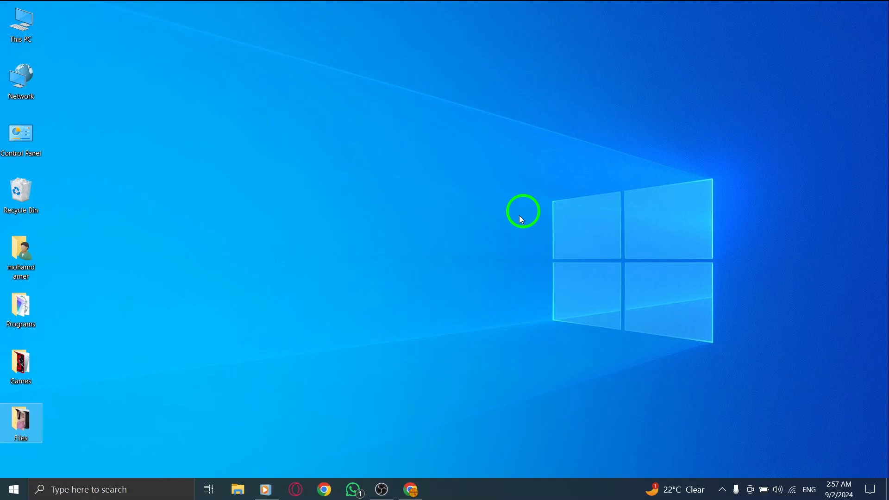
click(409, 489)
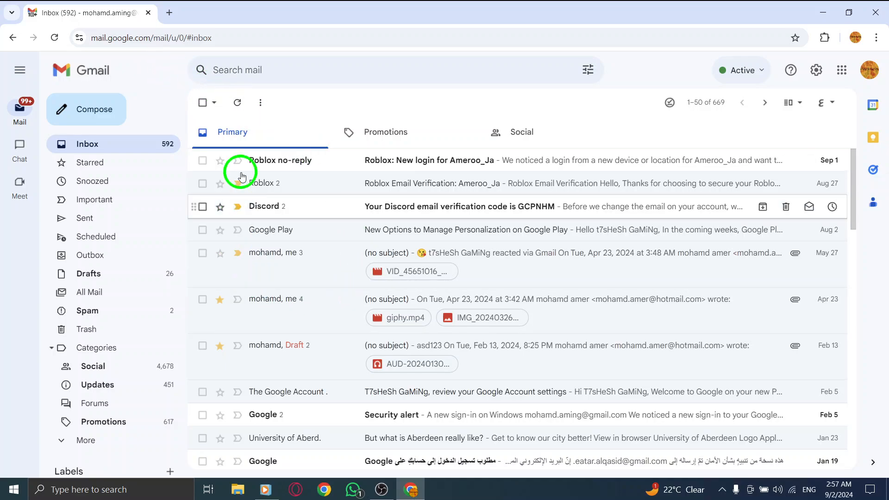
mouse_move(261, 189)
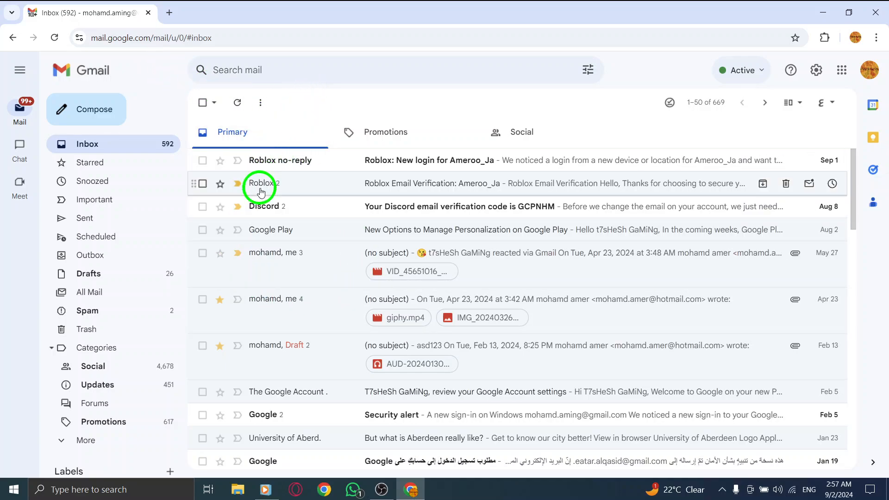
mouse_move(238, 278)
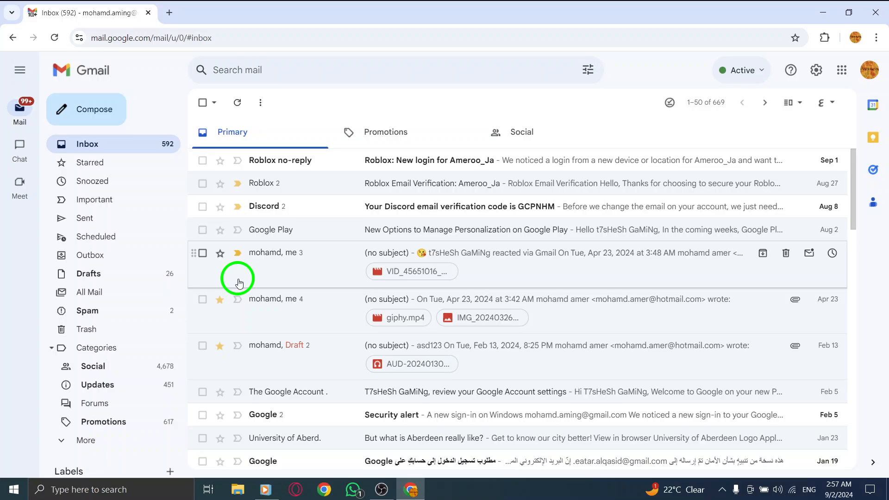
mouse_move(227, 278)
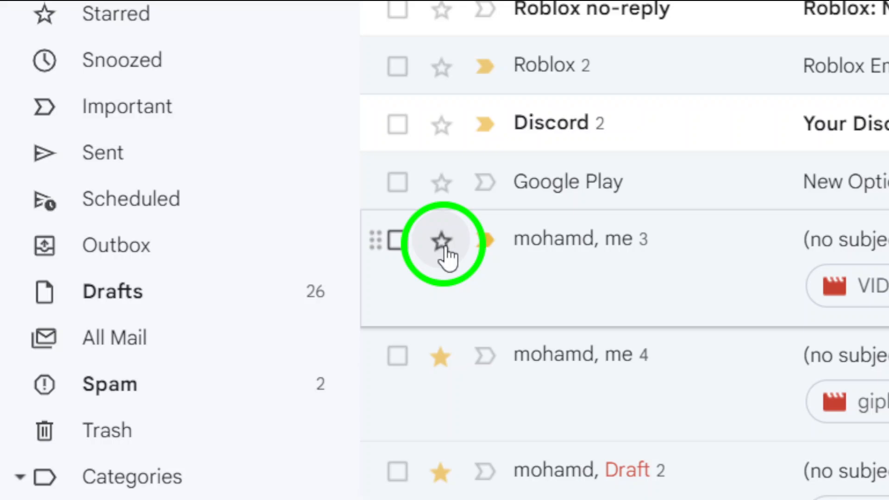
click(442, 239)
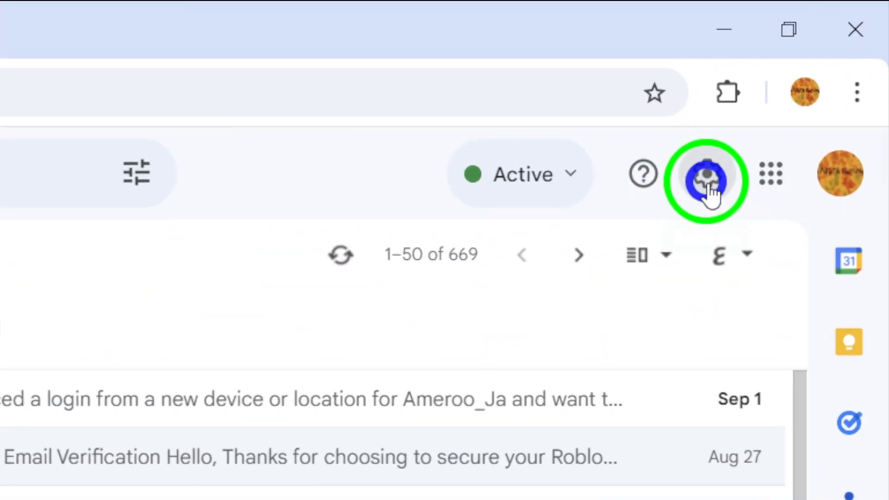
Step: Set the inbox type to Starred first in Gmail's Quick settings
click(706, 174)
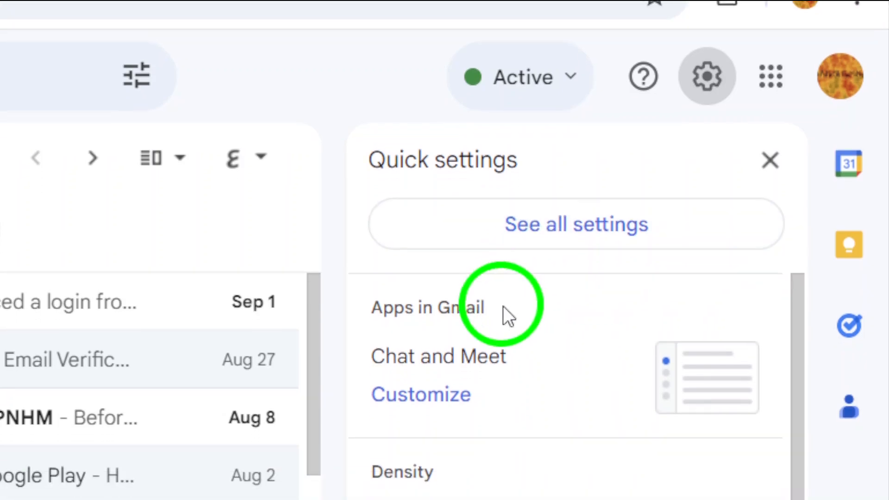
scroll(down, 3)
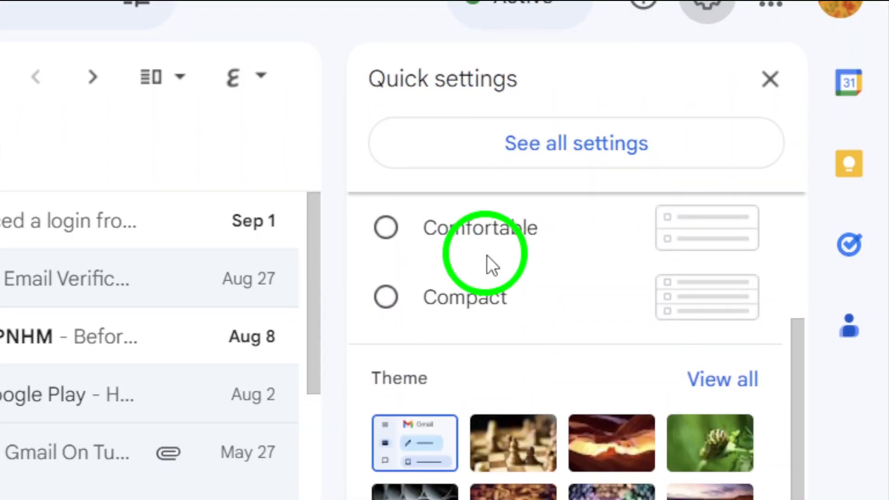
scroll(down, 3)
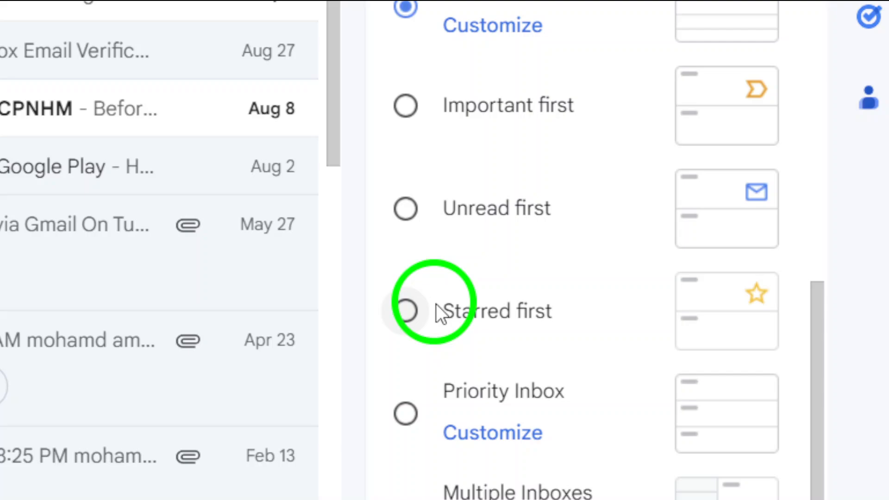
scroll(down, 3)
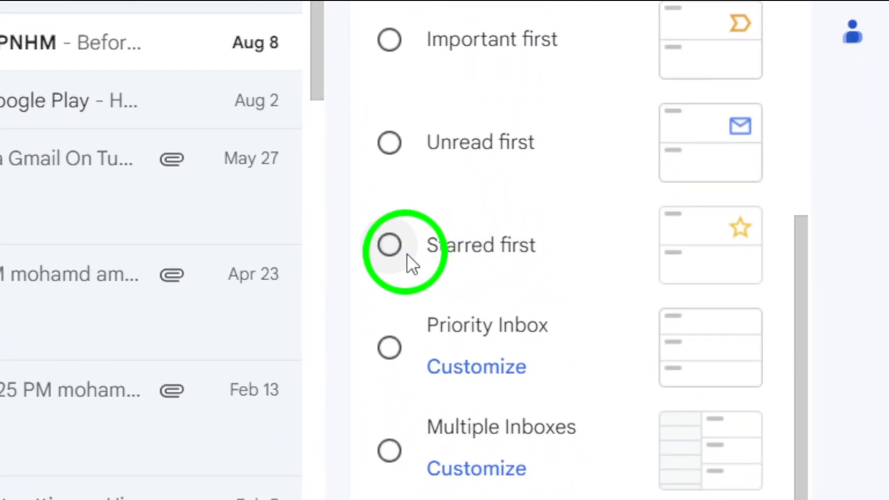
click(389, 245)
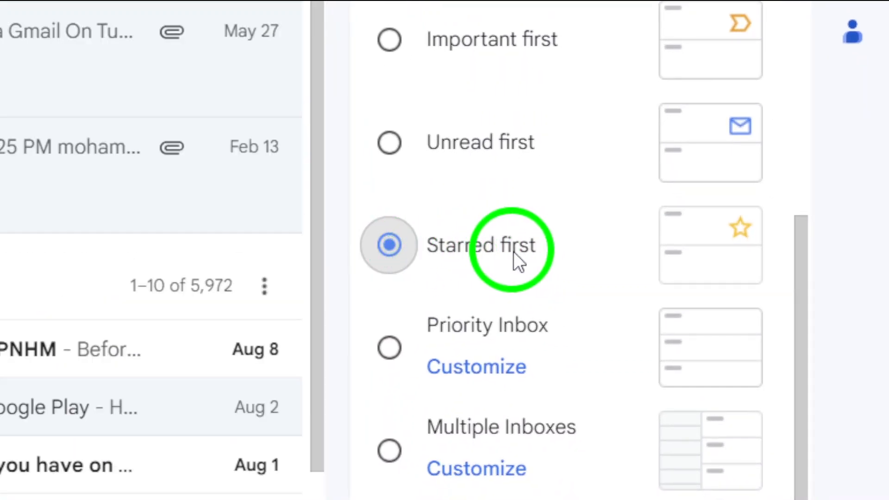
scroll(up, 3)
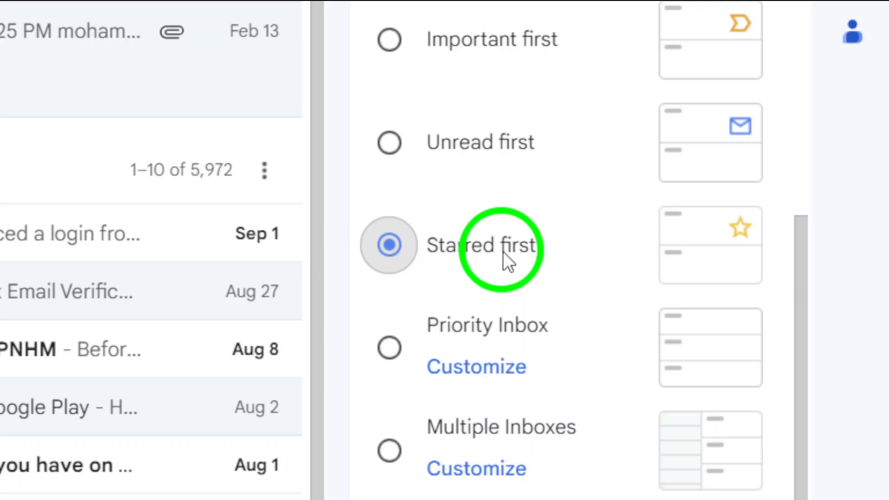
mouse_move(448, 266)
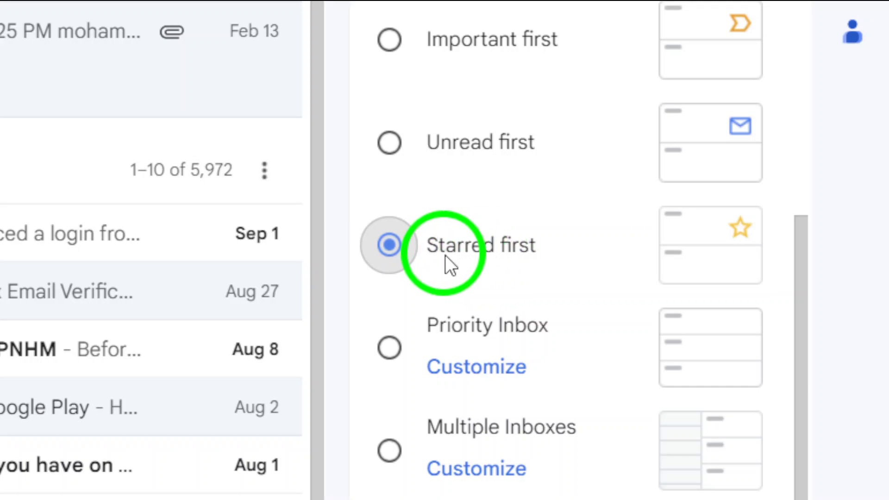
click(388, 245)
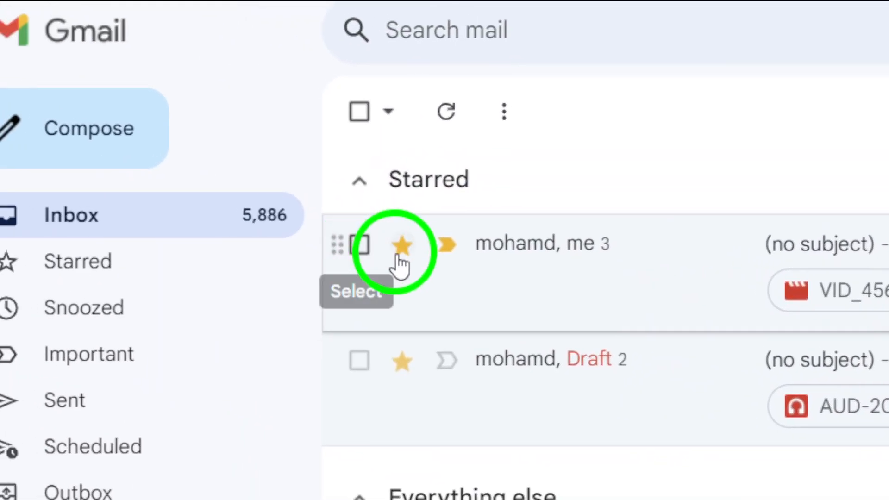
Step: Close the Quick settings panel and minimize the browser to show the Windows desktop
scroll(down, 3)
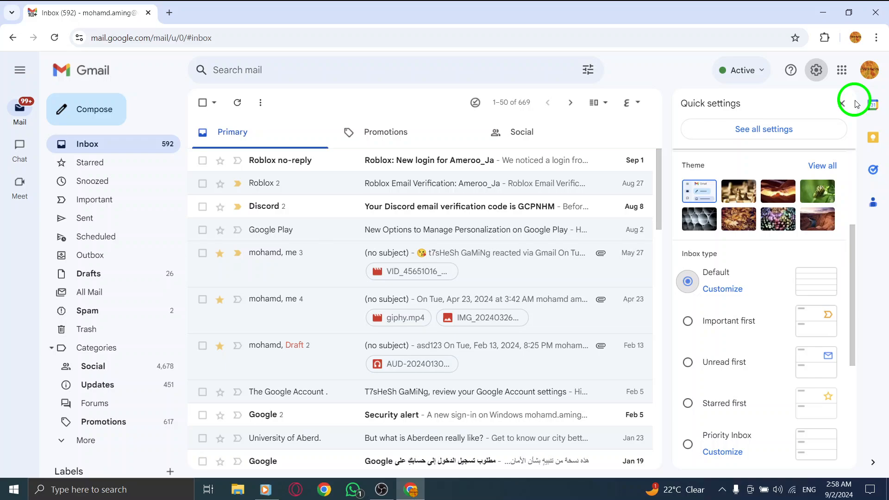
click(842, 103)
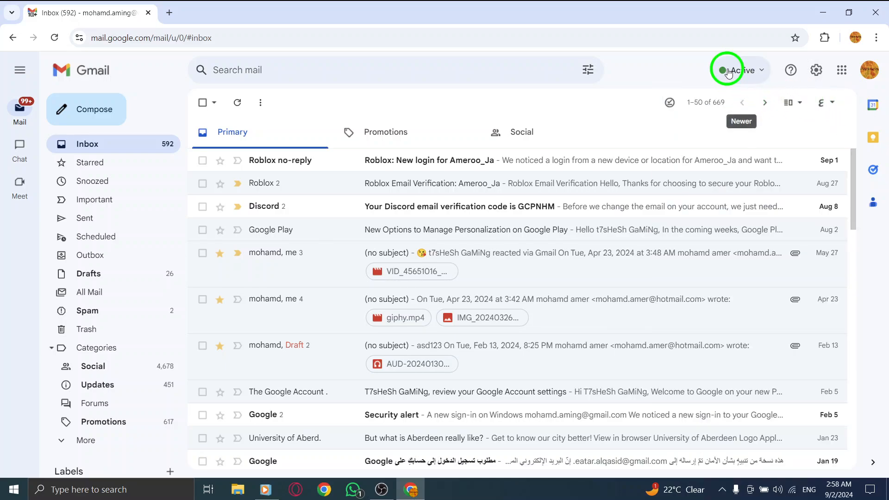
mouse_move(819, 11)
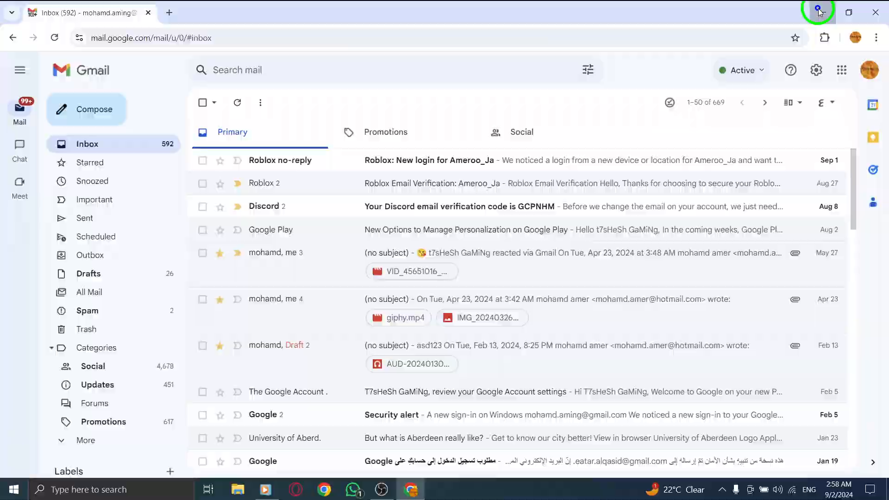
click(815, 12)
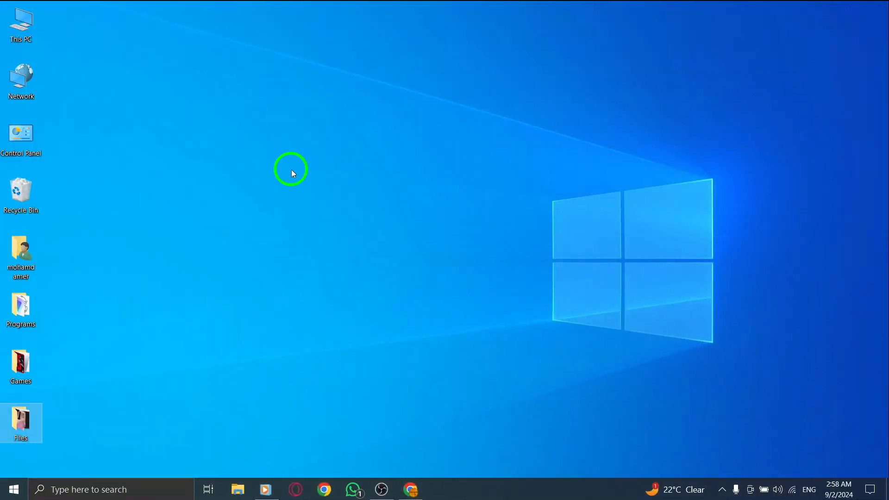